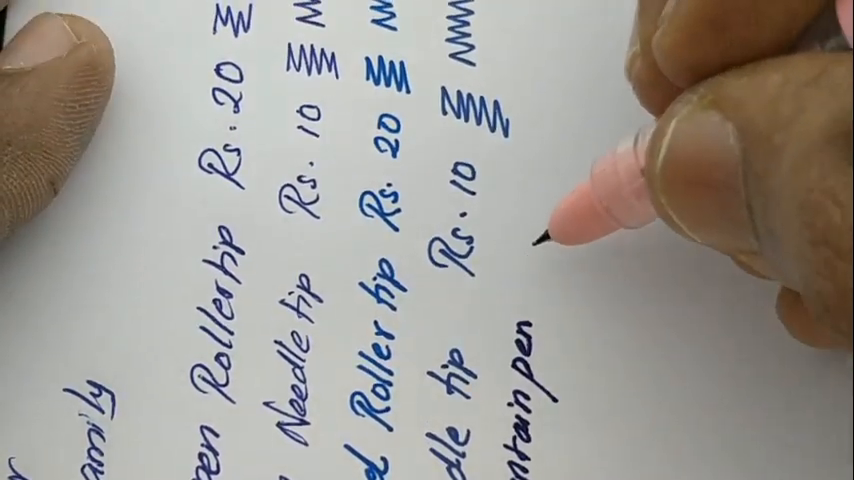
type("Rs.60")
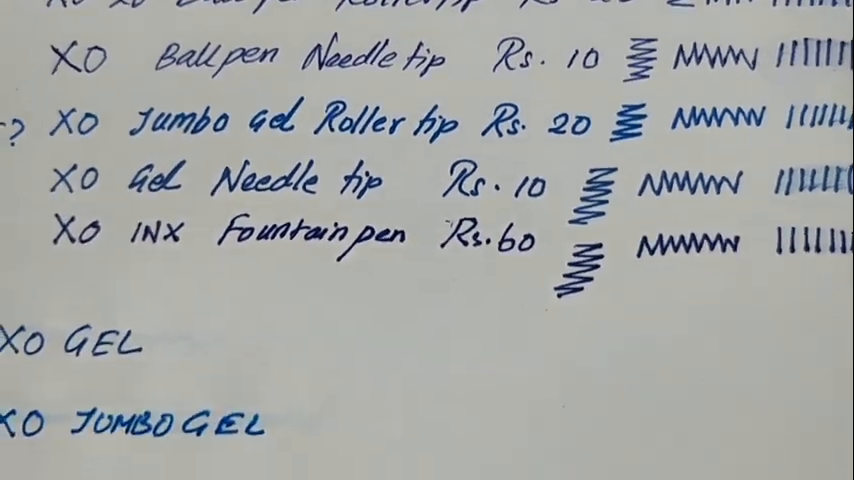
scroll("down", 3)
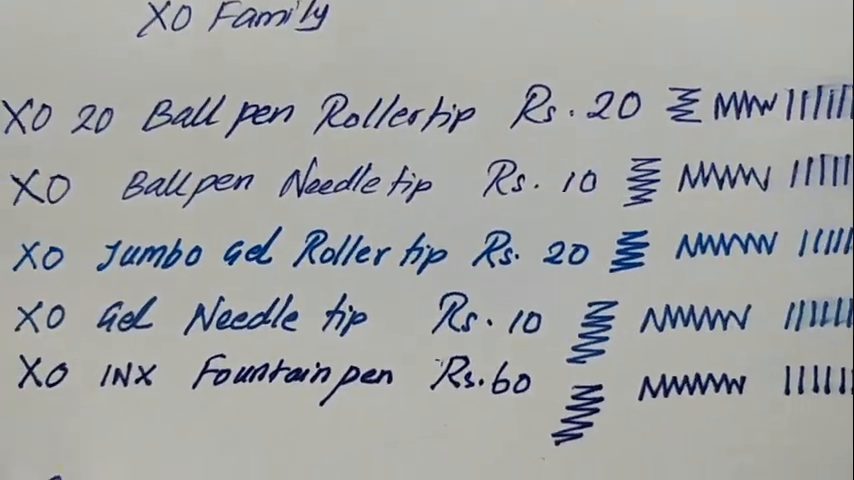